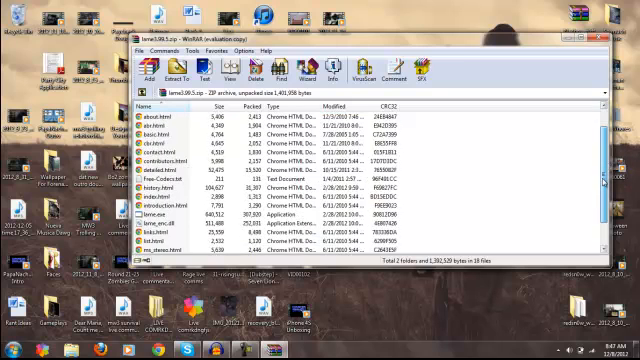
Step: Select lame_enc.dll in the WinRAR file list of lame3.99.5.zip
scroll(down, 3)
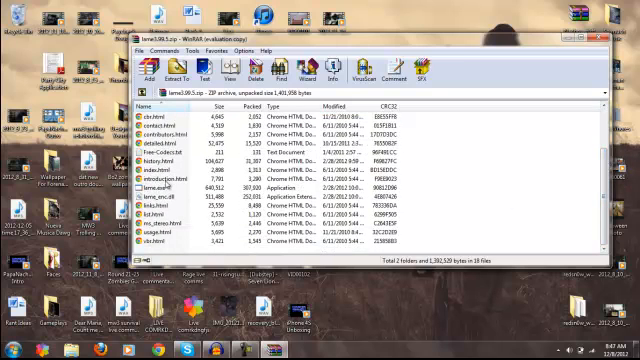
click(160, 199)
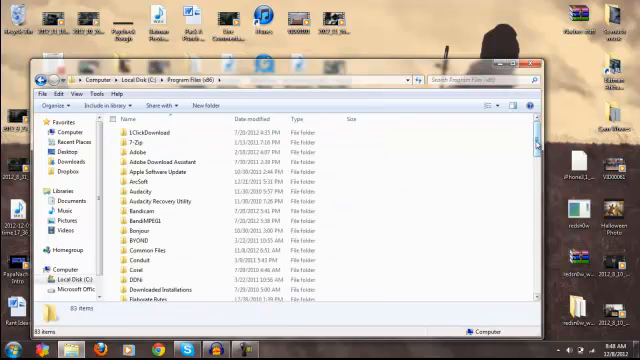
Step: Enter the Audacity folder under Program Files (x86) in Explorer
click(145, 181)
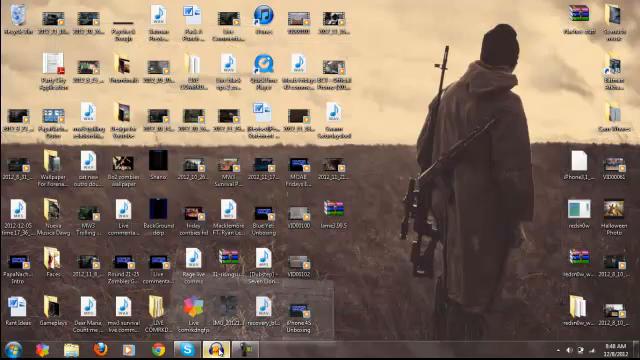
Step: Export the track as MP3 named ytdqjydyr, reaching the locate lame_enc.dll prompt
click(12, 14)
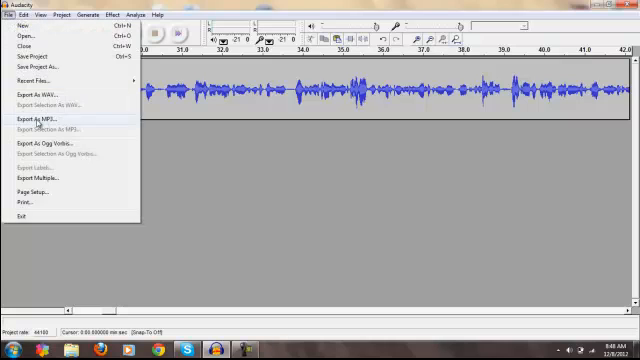
click(38, 120)
text(ytddjydyt)
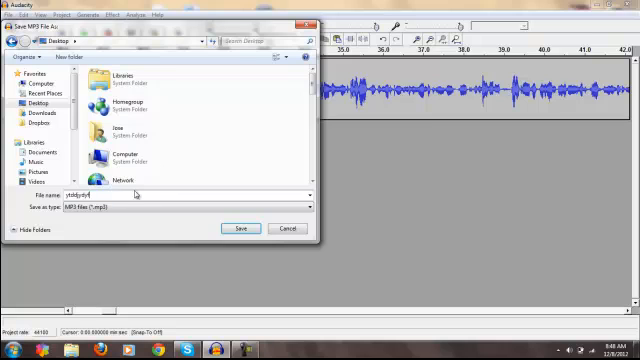
click(239, 228)
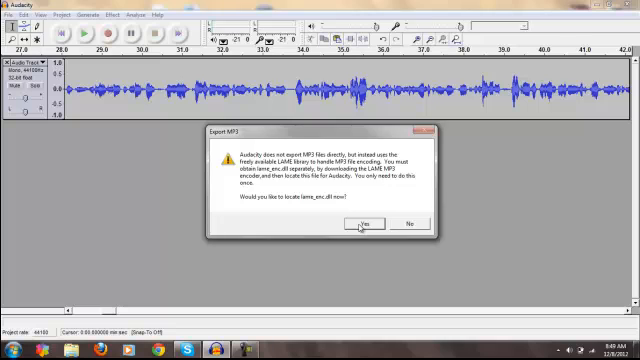
Step: Point Audacity to lame_enc.dll in Program Files (x86)\Audacity, reaching the ID3 tags editor
click(363, 223)
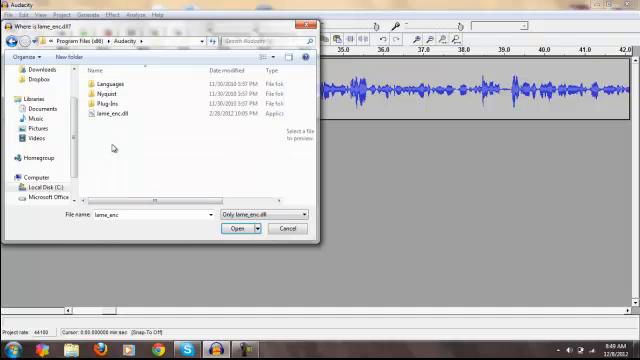
click(233, 228)
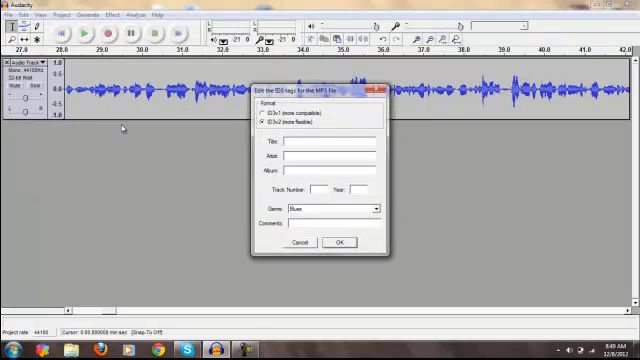